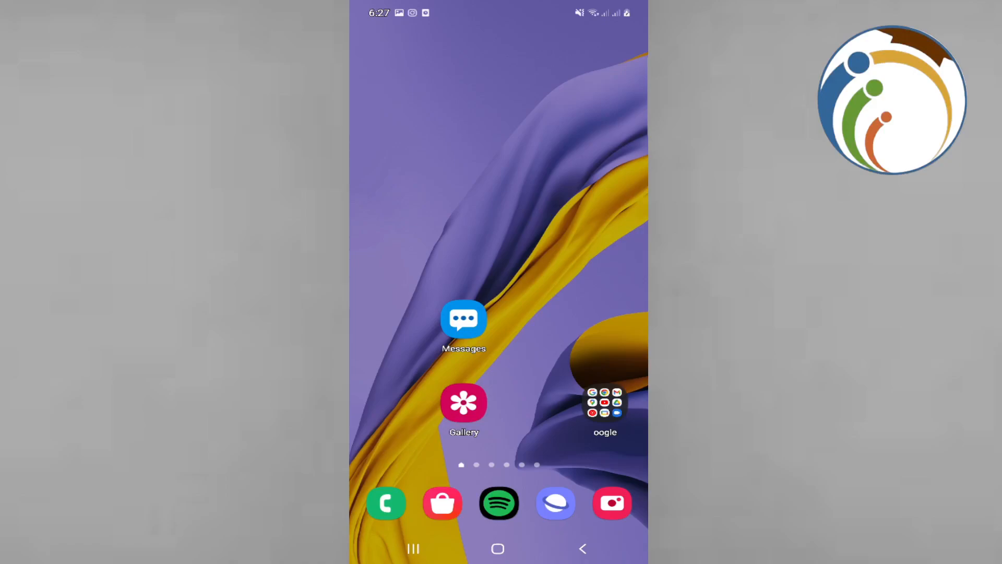
- Open the app drawer and page left to the page containing Messenger
{"action": "scroll", "scroll_direction": "up", "scroll_amount": 3}
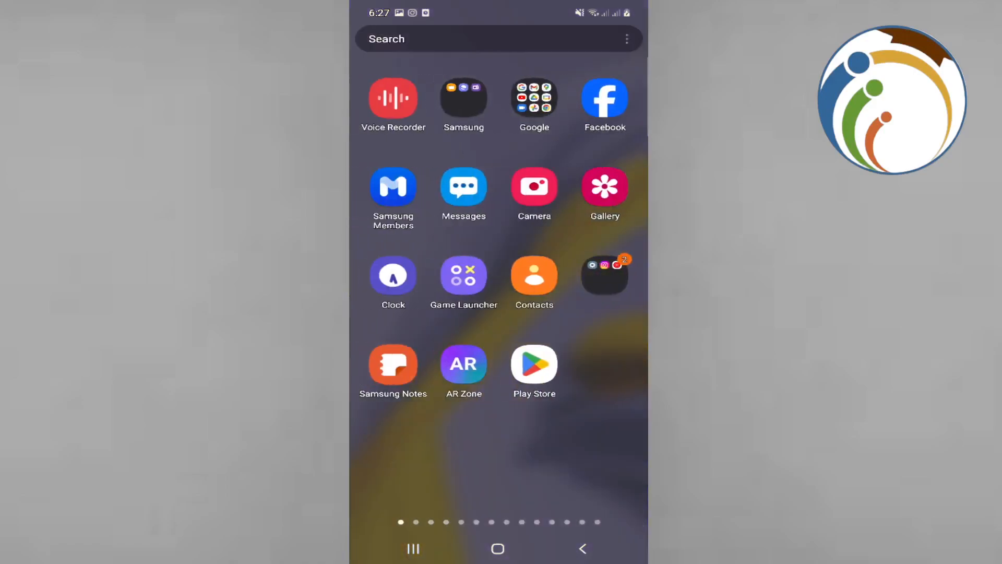
{"action": "scroll", "scroll_direction": "left", "scroll_amount": 3}
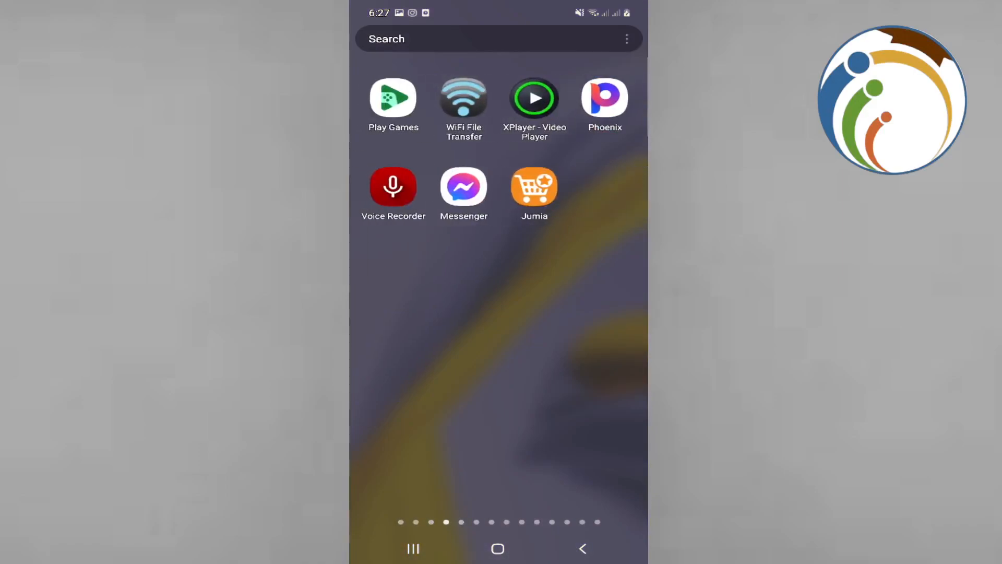
- Launch Messenger from the app drawer and view its empty Chats screen
{"action": "left_click", "coordinate": [464, 187]}
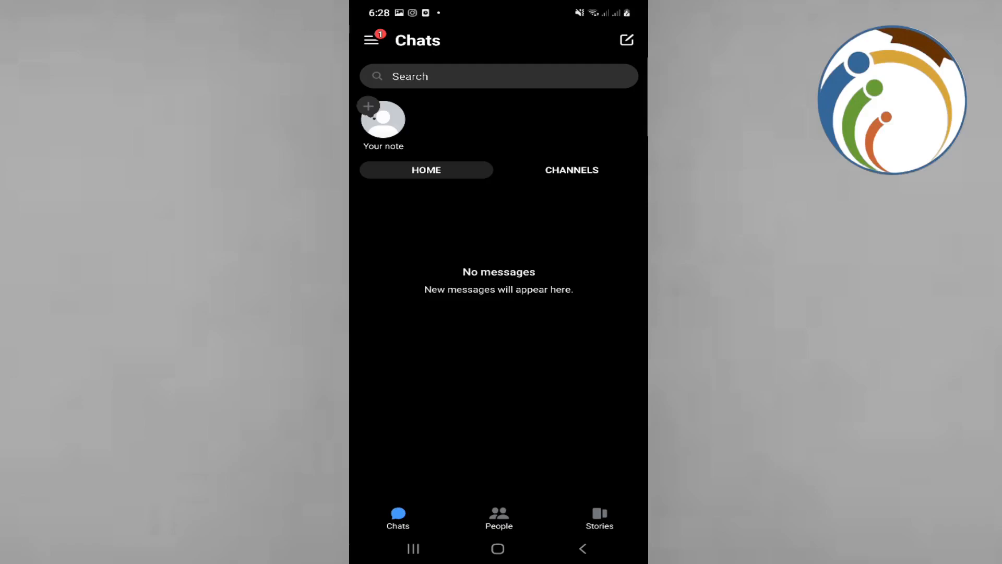
{"action": "left_click", "coordinate": [498, 548]}
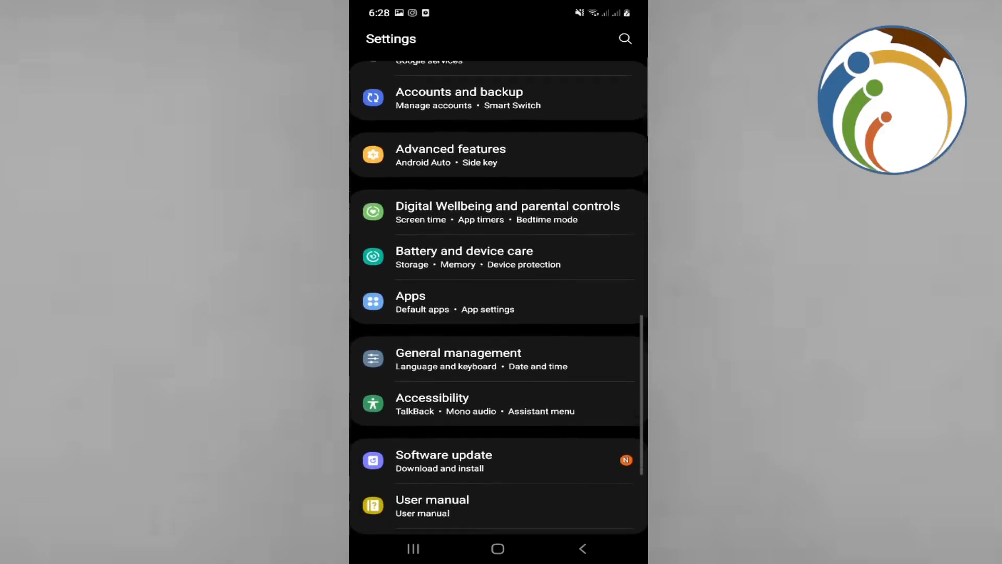
- Scroll Settings to Apps and open Messenger's App info page
{"action": "scroll", "scroll_direction": "down", "scroll_amount": 3}
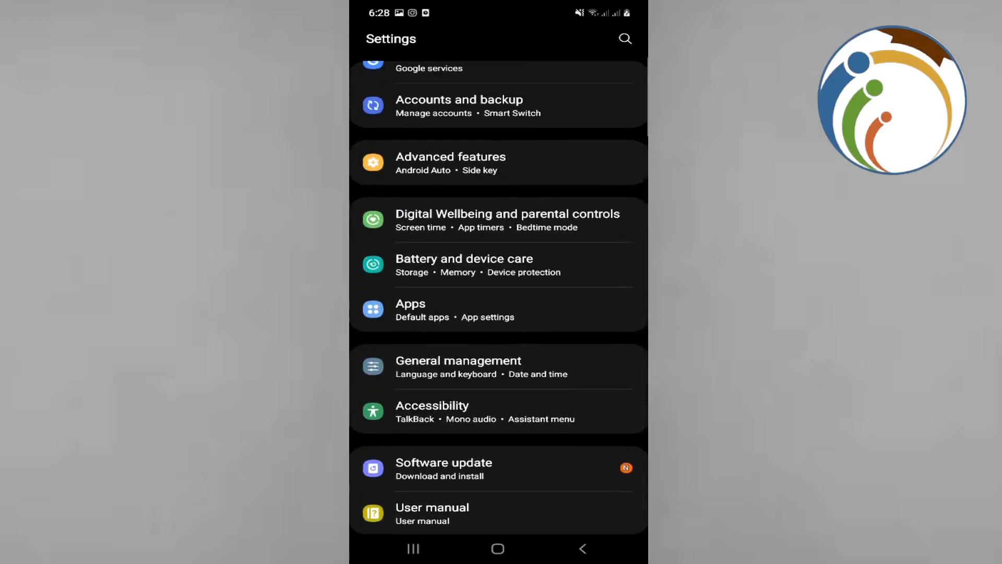
{"action": "left_click", "coordinate": [410, 304]}
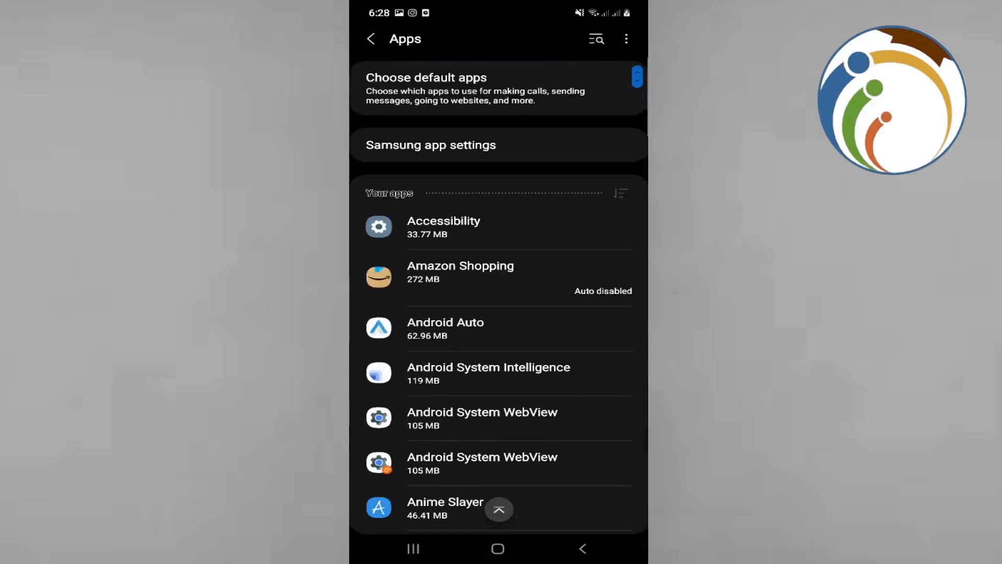
{"action": "left_click", "coordinate": [596, 38]}
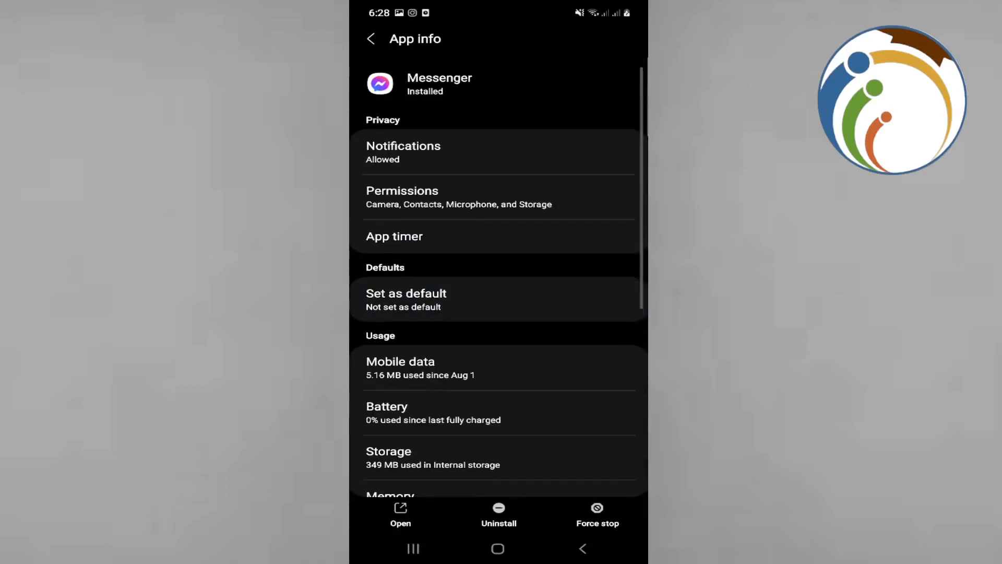
- Clear Messenger's cache in its storage settings so it reads 0 B
{"action": "scroll", "scroll_direction": "down", "scroll_amount": 3}
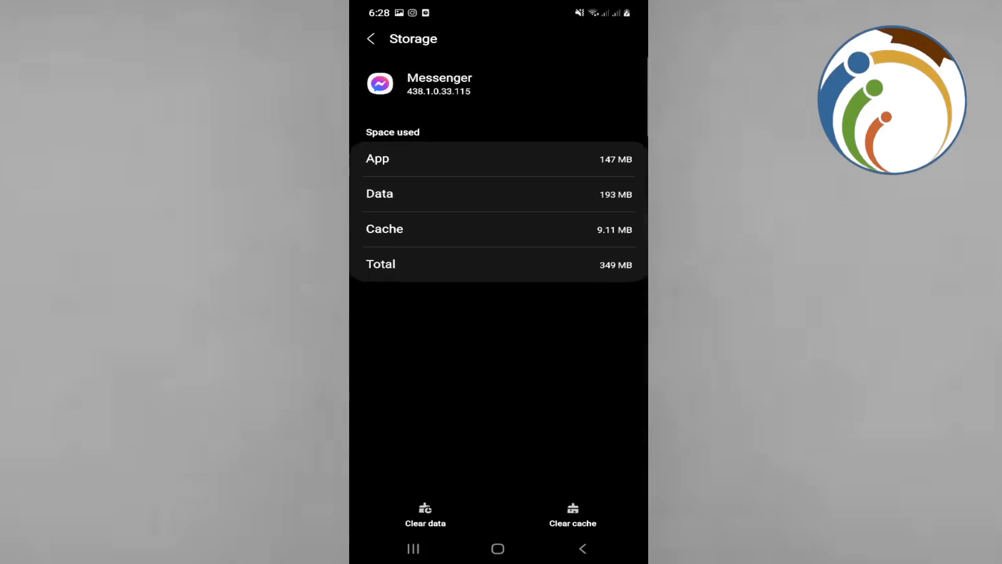
{"action": "left_click", "coordinate": [572, 514]}
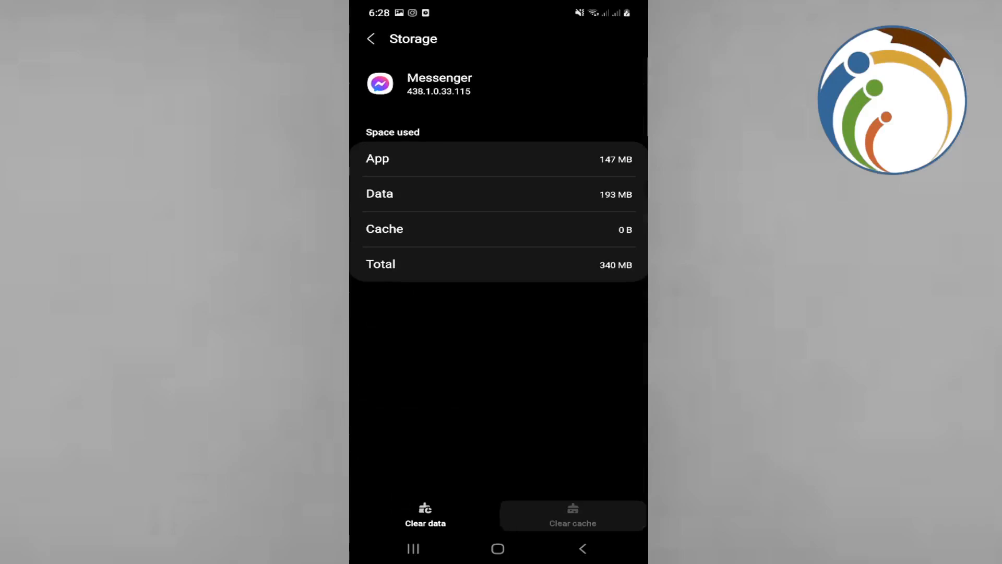
- Go home and switch back to Messenger's Chats screen via Recents
{"action": "left_click", "coordinate": [425, 515]}
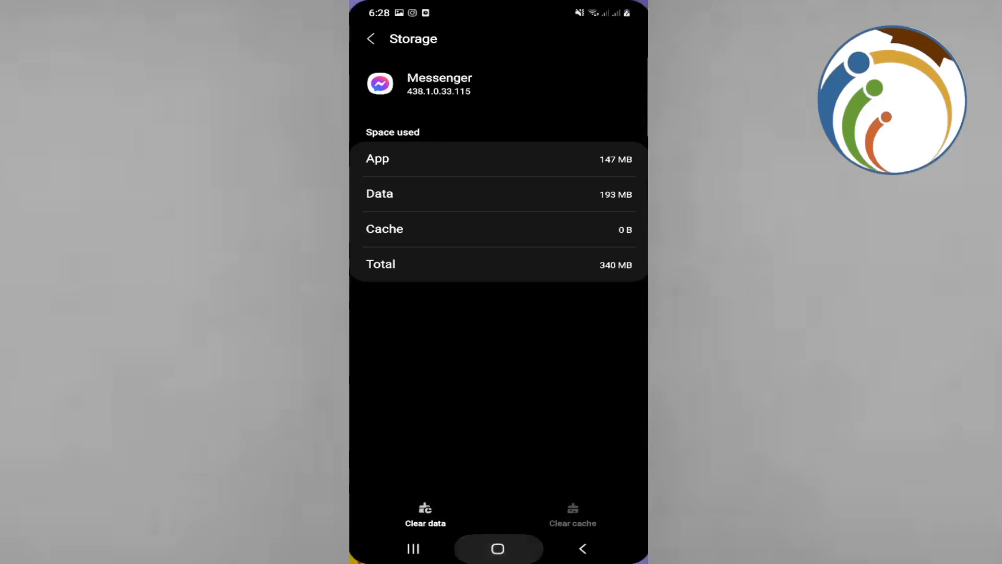
{"action": "left_click", "coordinate": [498, 549]}
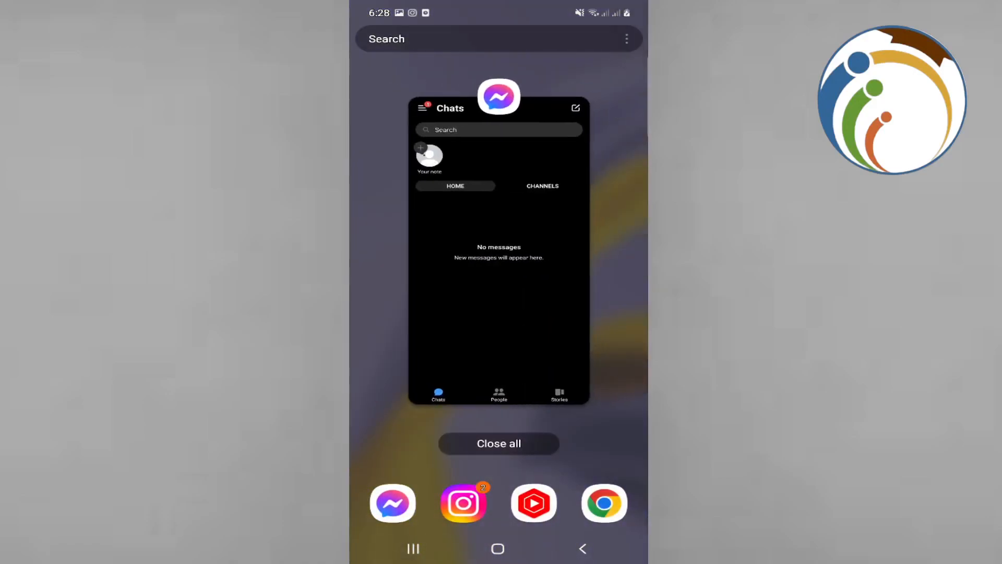
{"action": "left_click", "coordinate": [498, 96]}
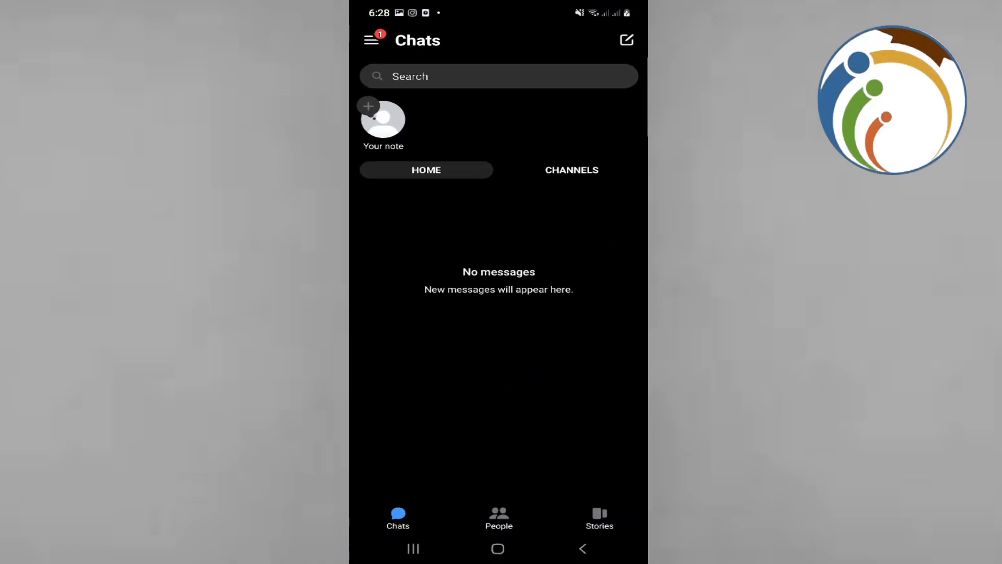